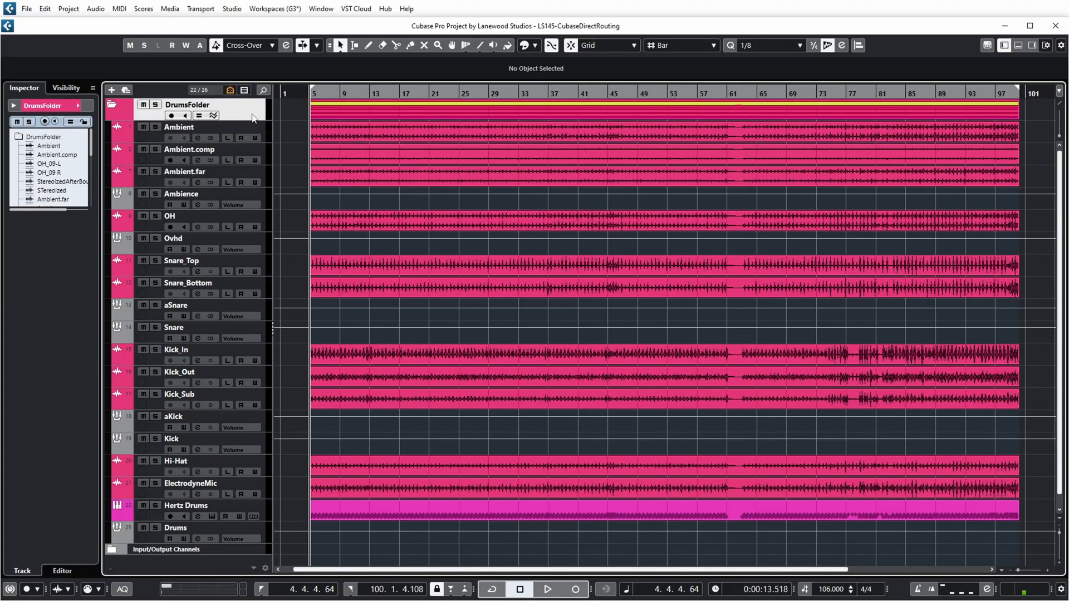
Select the Drums track and bring up the MixConsole with F3
left_click(183, 505)
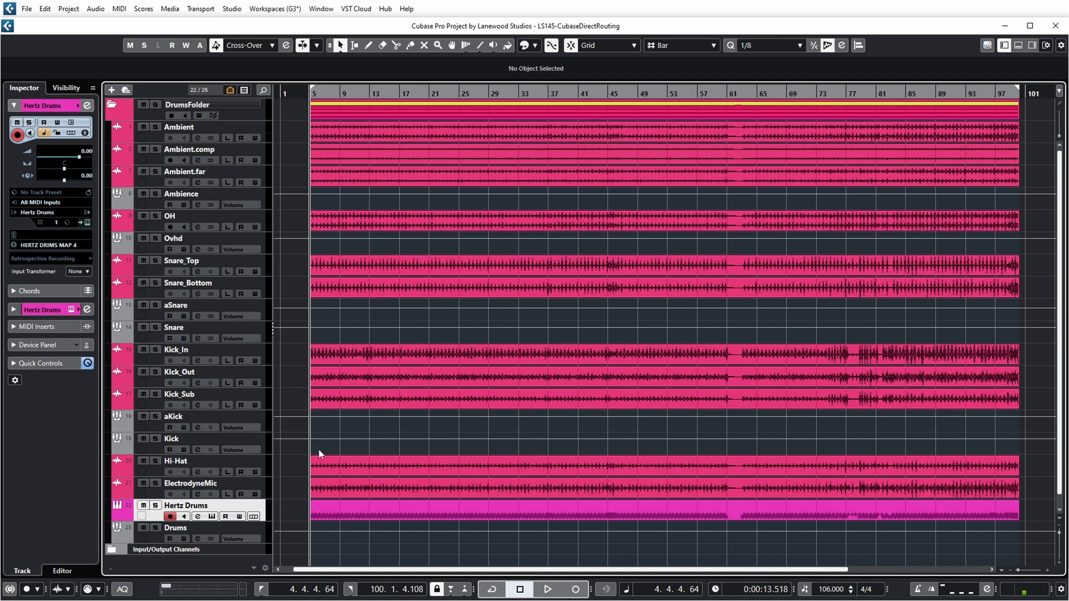
mouse_move(308, 438)
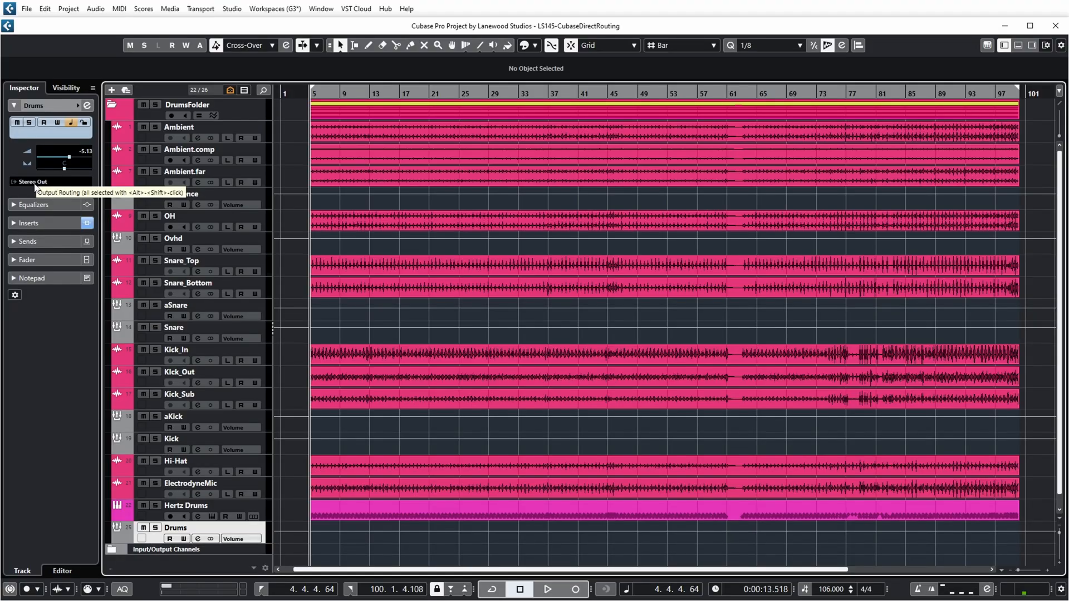
left_click(450, 267)
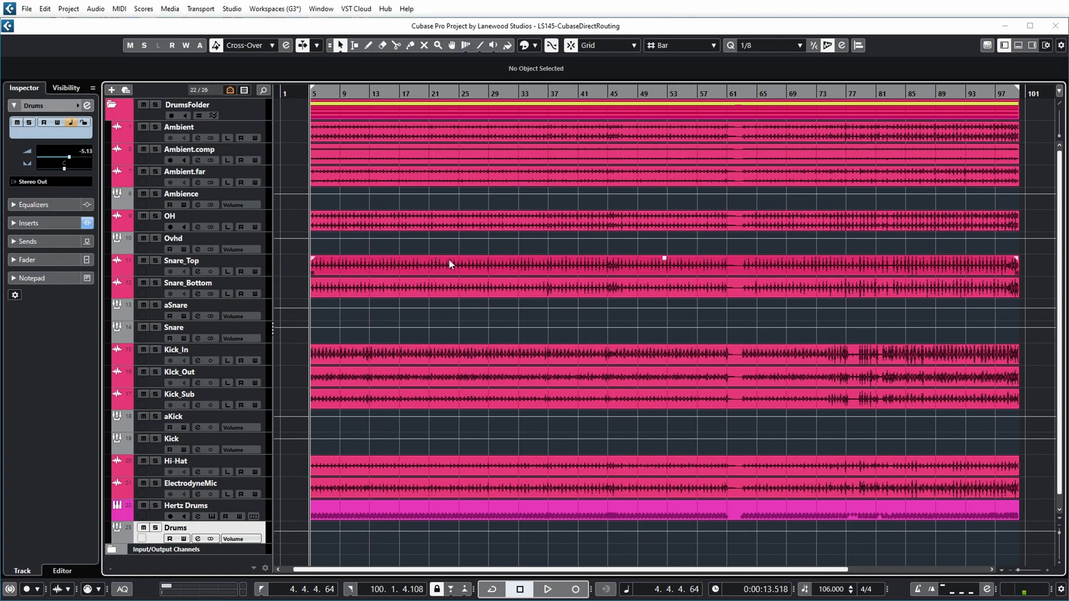
key("F3")
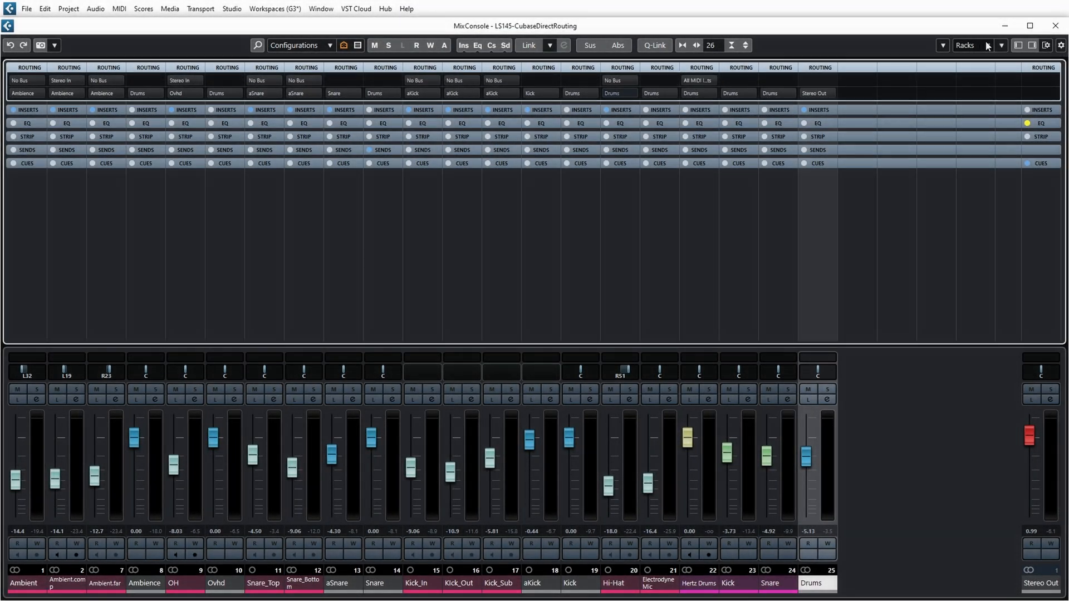
Enable the Direct Routing rack from the Racks list and expand it across all channels
left_click(1000, 45)
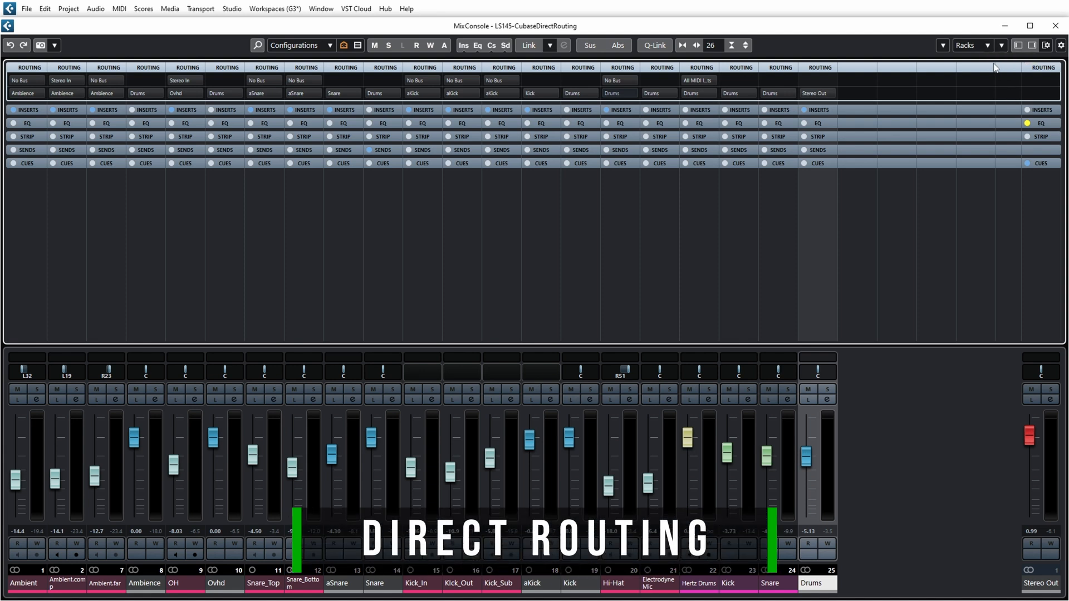
left_click(971, 45)
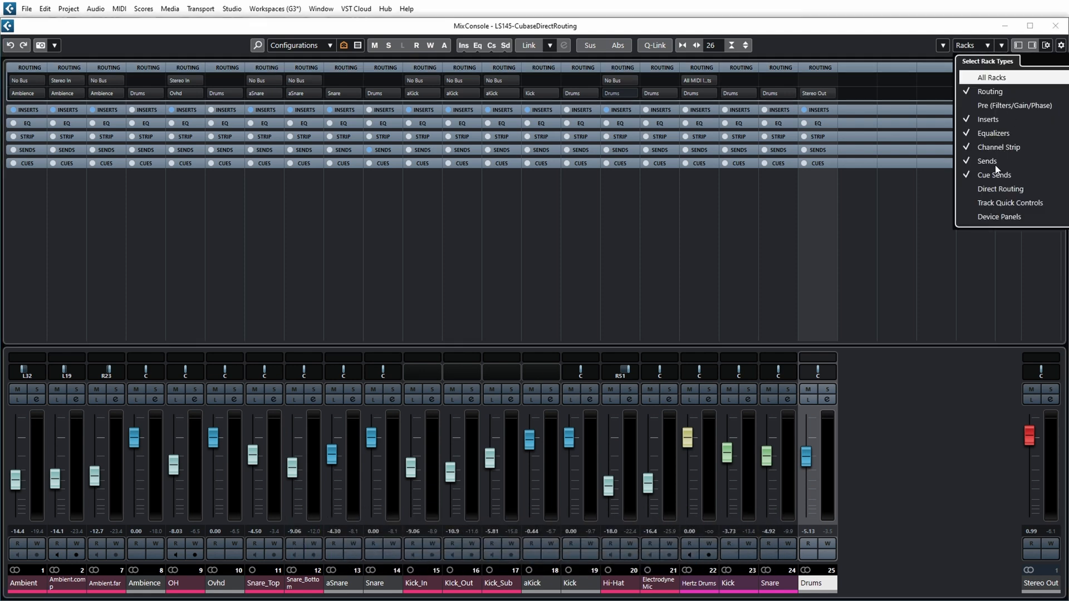
mouse_move(971, 193)
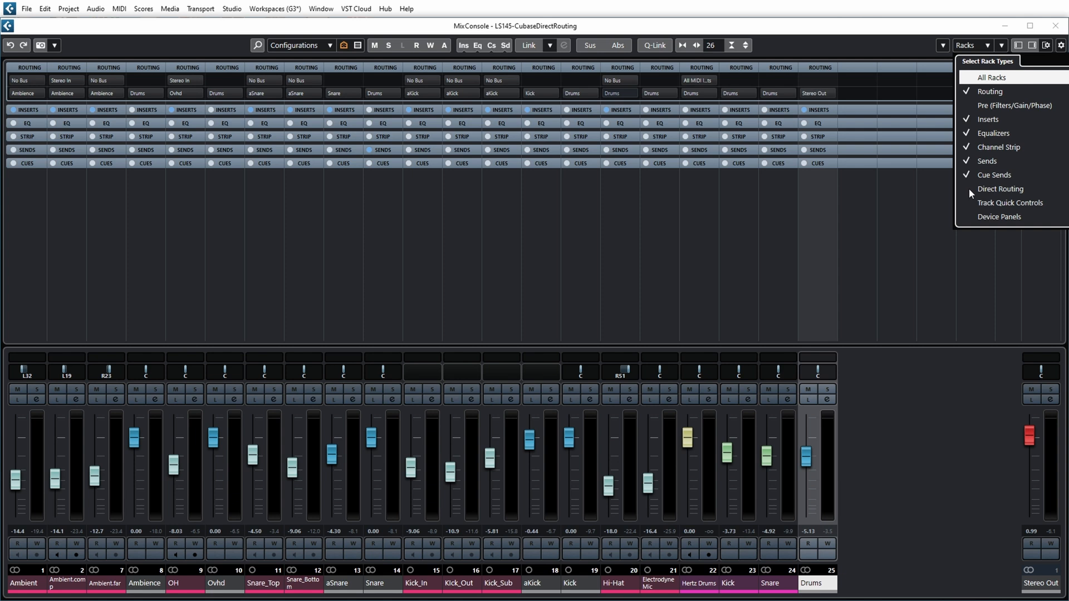
left_click(1000, 189)
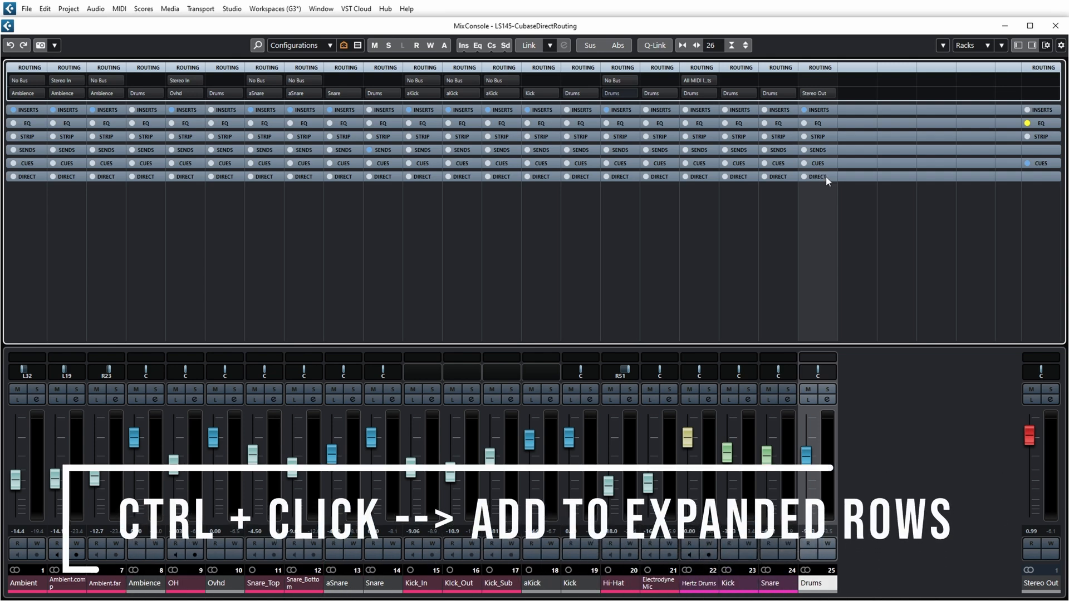
left_click(817, 177)
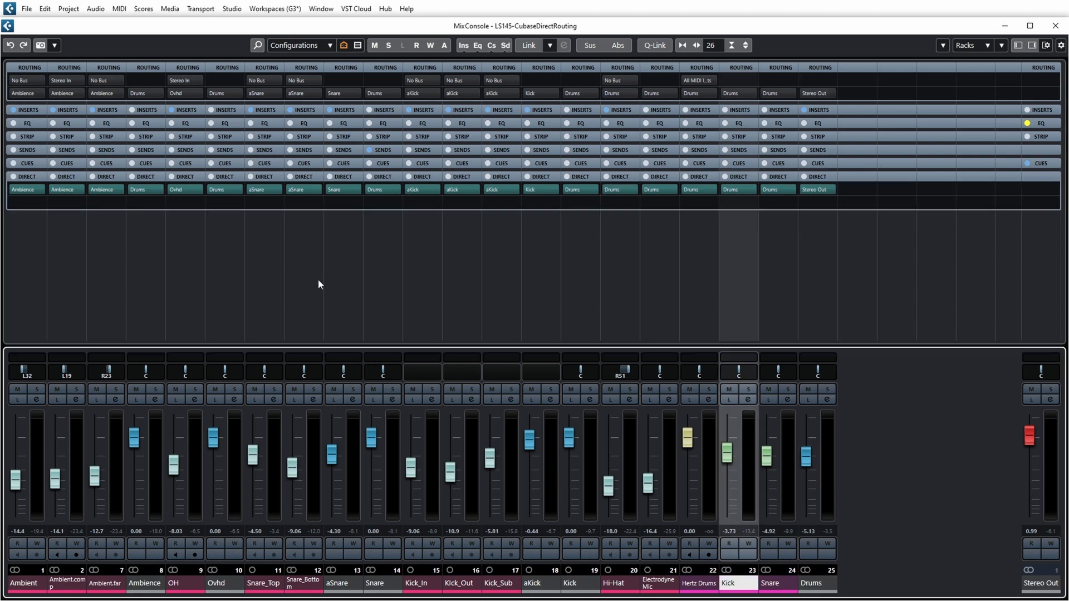
left_click(26, 190)
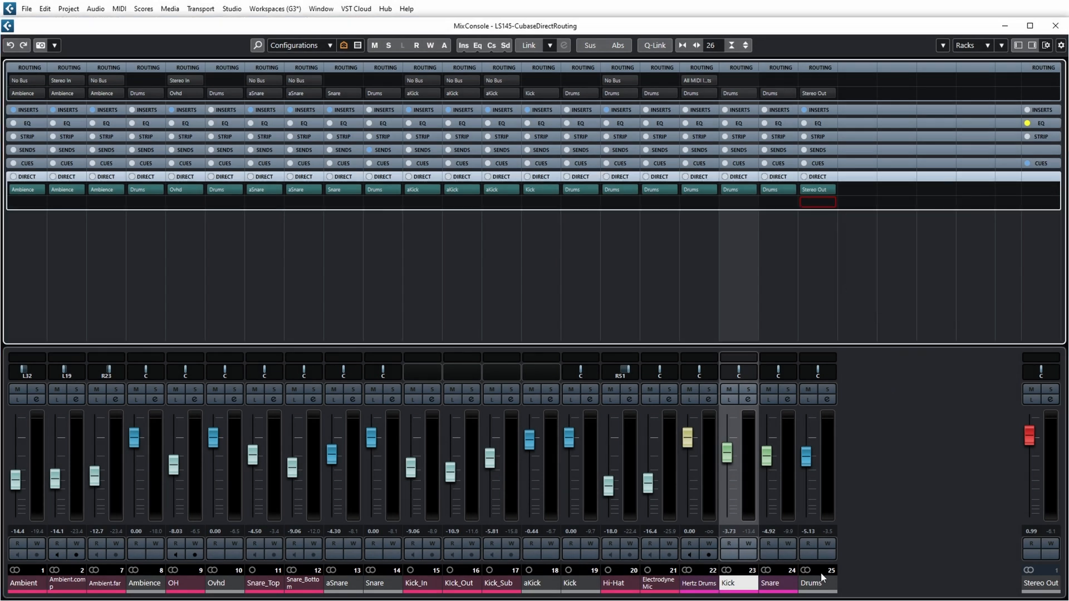
Add a group track named DrumsCrushed and make it Drums' second direct routing destination
right_click(818, 579)
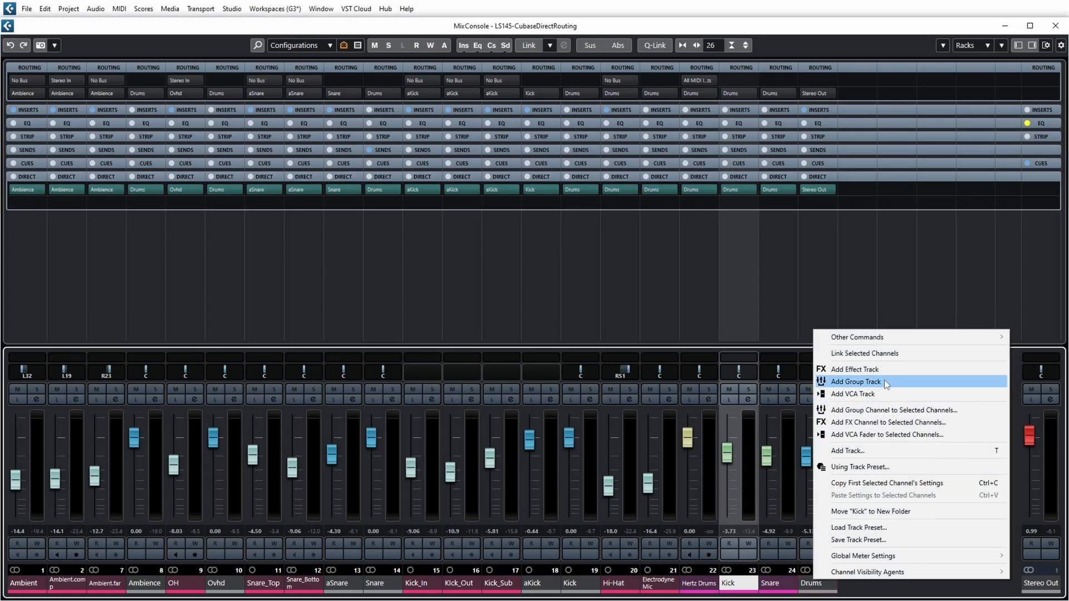
left_click(856, 381)
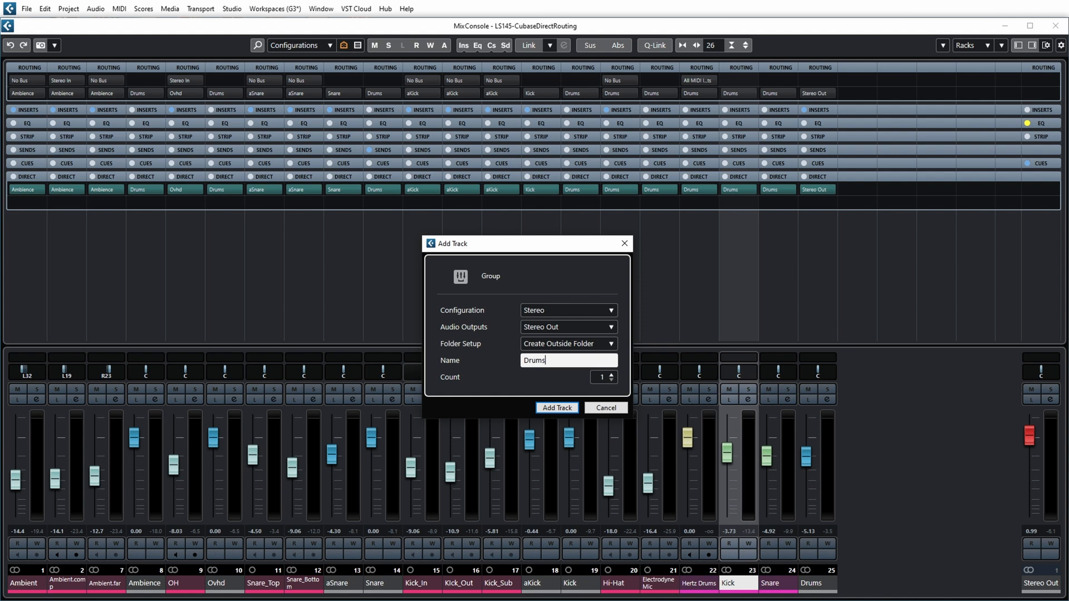
type("Crushed")
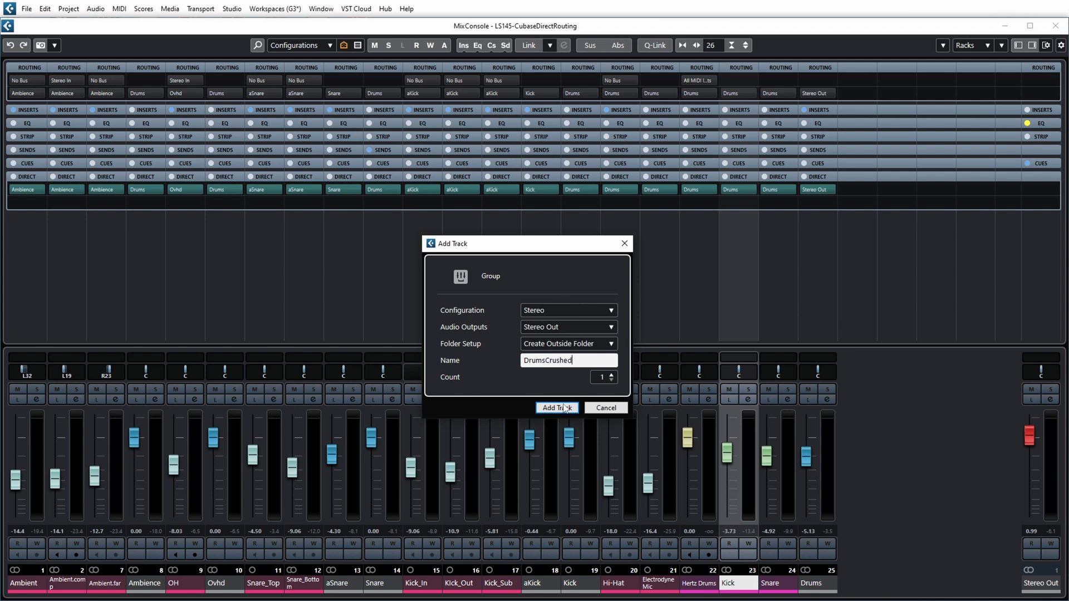
left_click(557, 408)
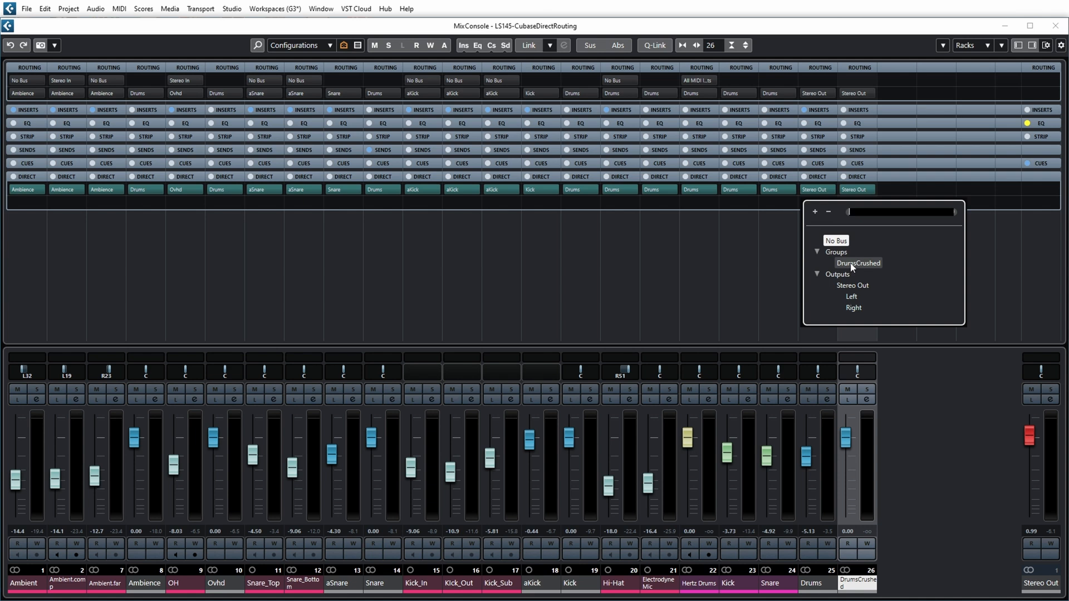
left_click(858, 263)
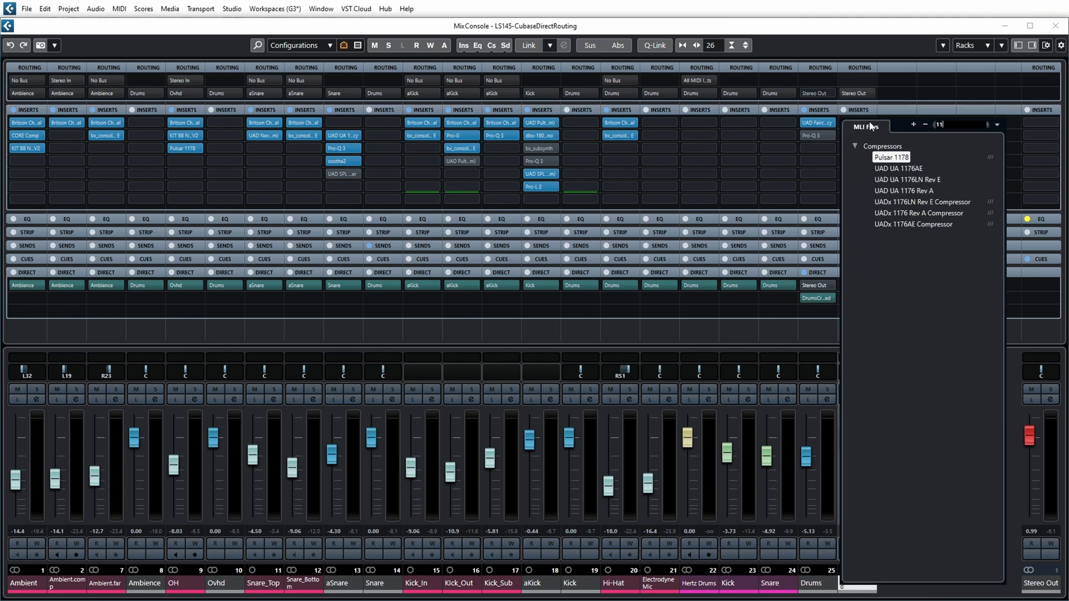
Insert Pulsar 1178 on DrumsCrushed, raise its Input to about +4.80 dB and close the plugin
type("1178")
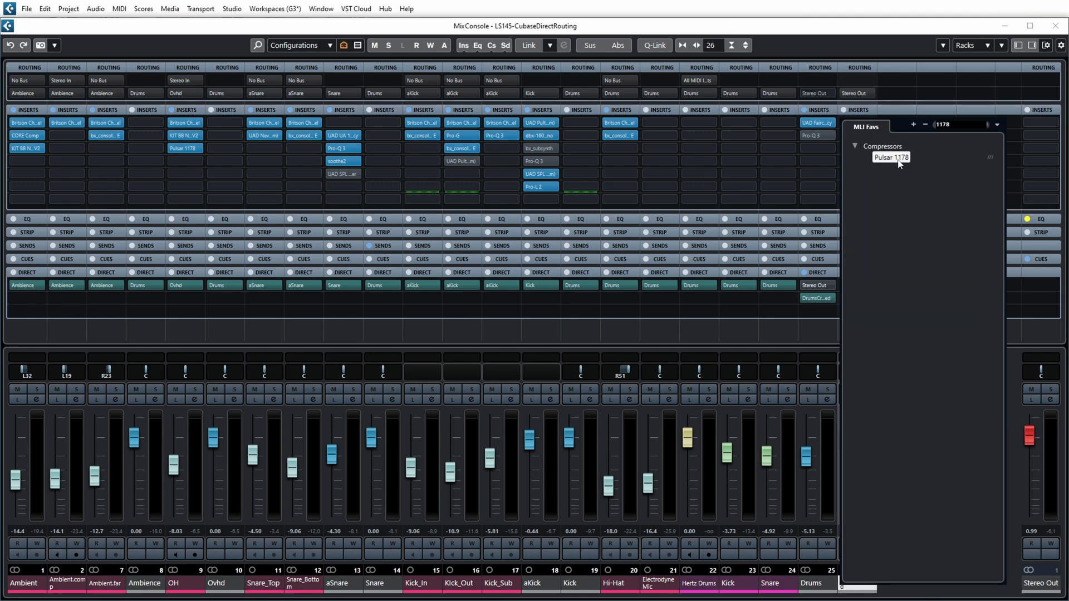
double_click(891, 157)
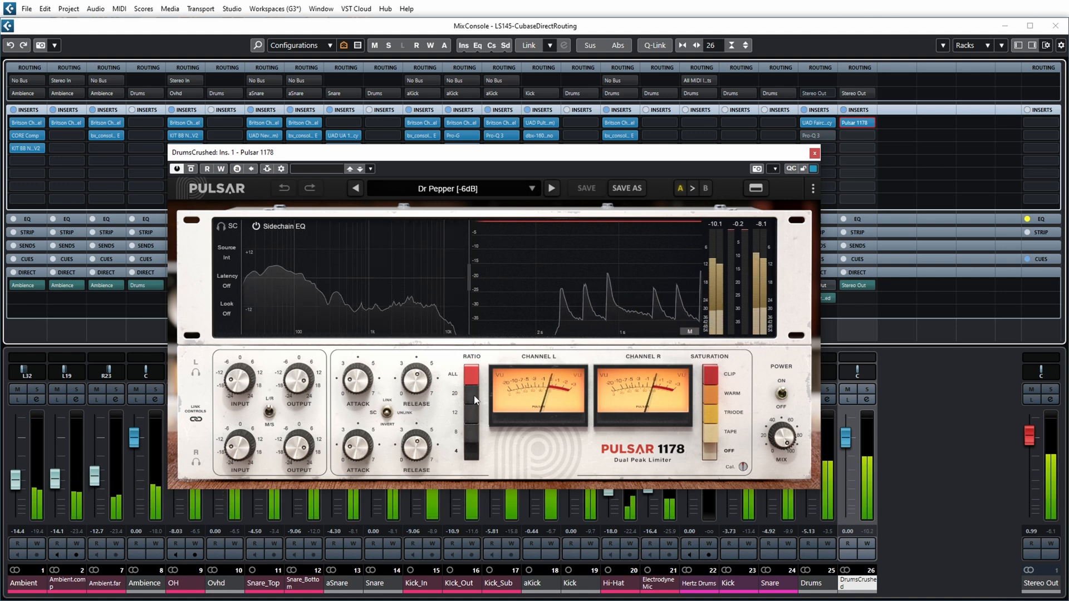
left_click_drag(237, 380, 236, 375)
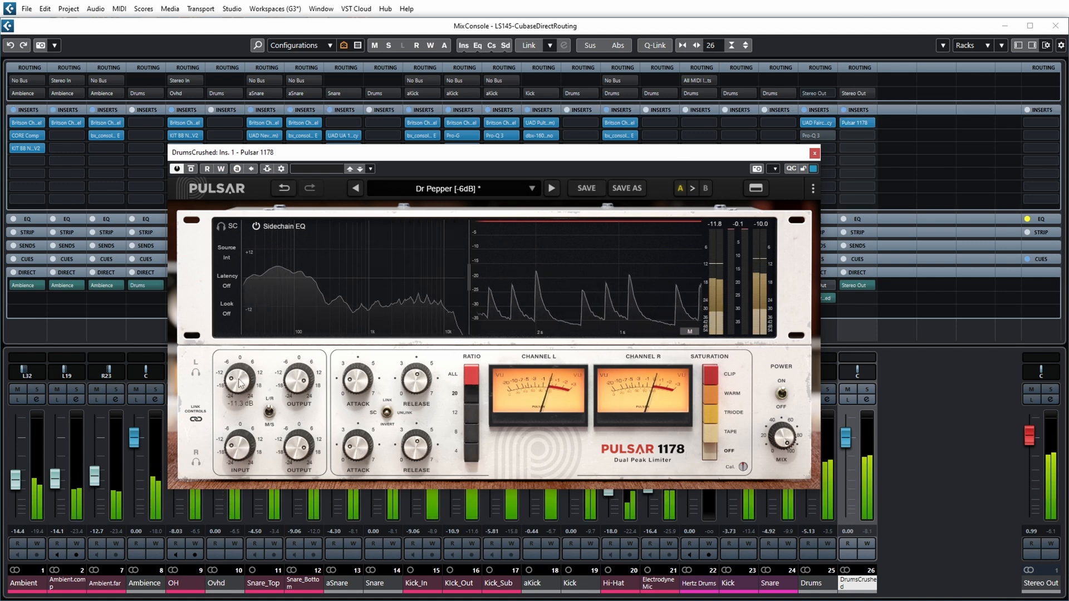
left_click_drag(239, 376, 238, 361)
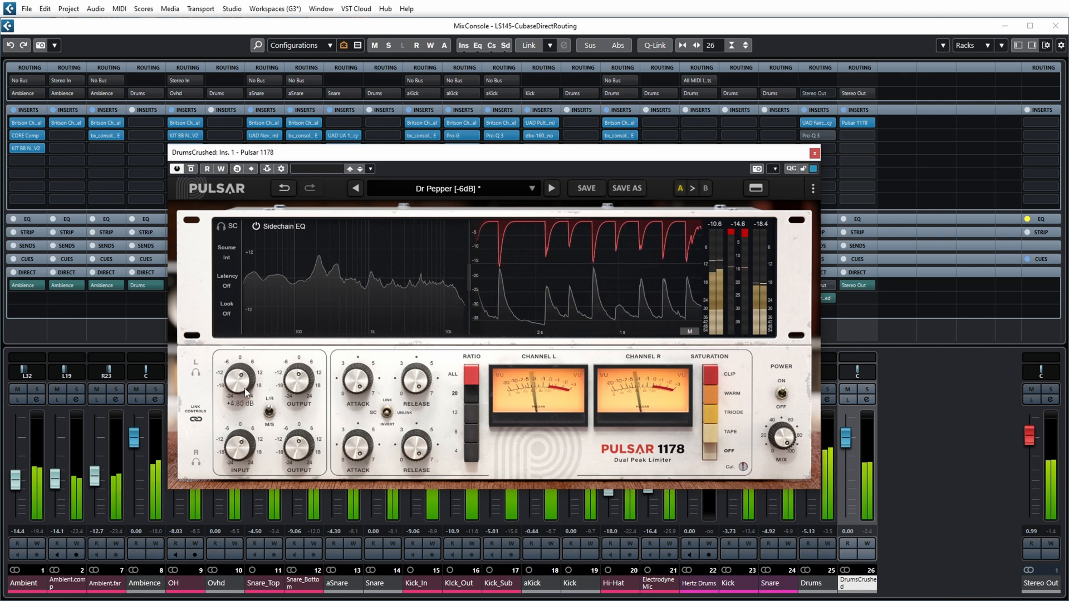
left_click(815, 153)
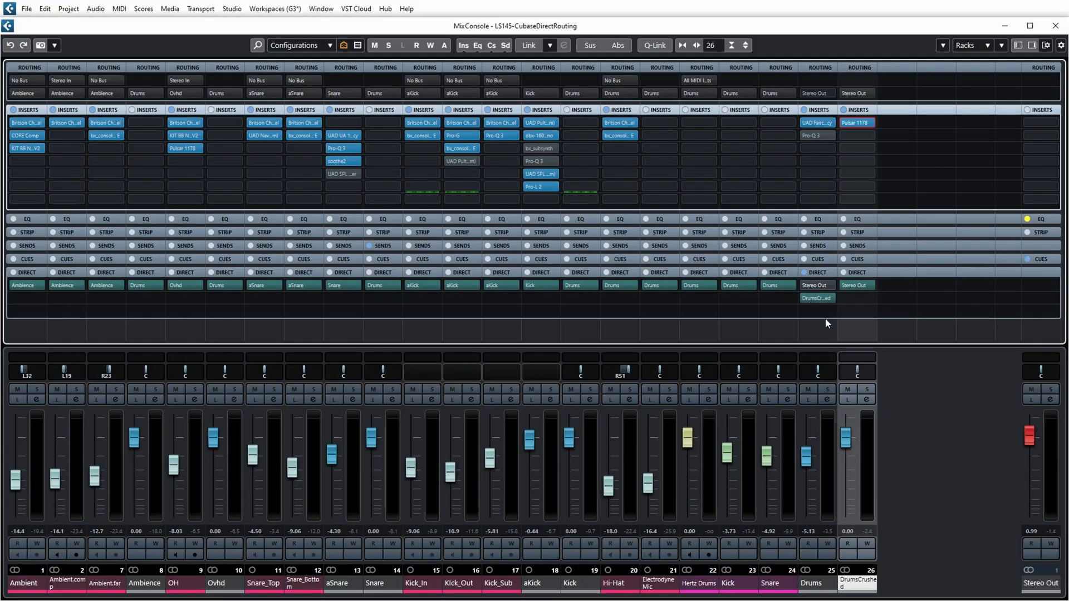
Check Drums' Stereo Out and DrumsCrushed routes, then settle the Drums fader at about -6.22 dB
left_click(817, 285)
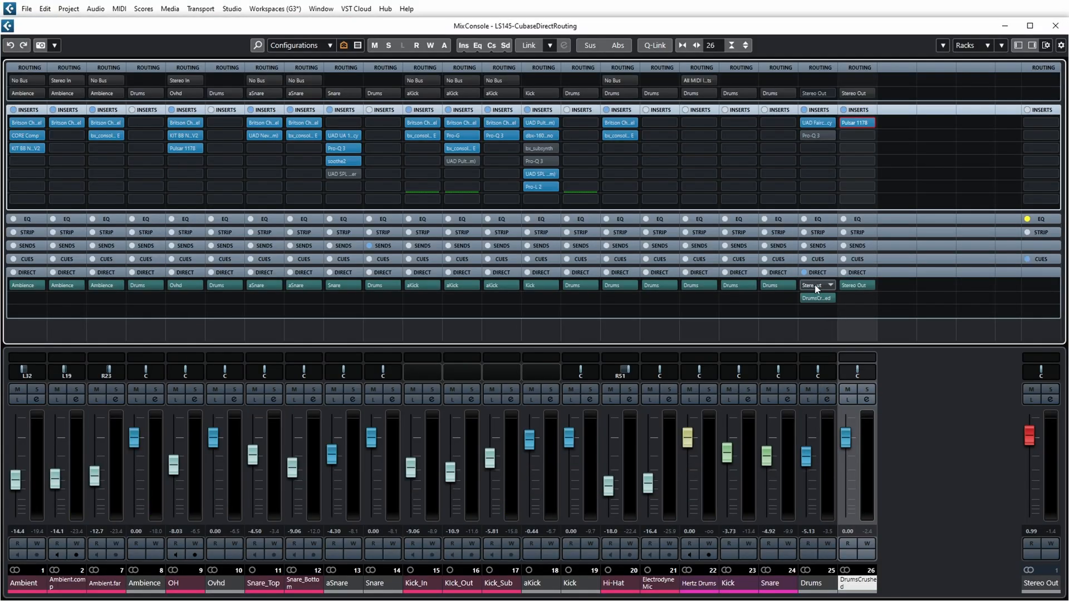
left_click(816, 297)
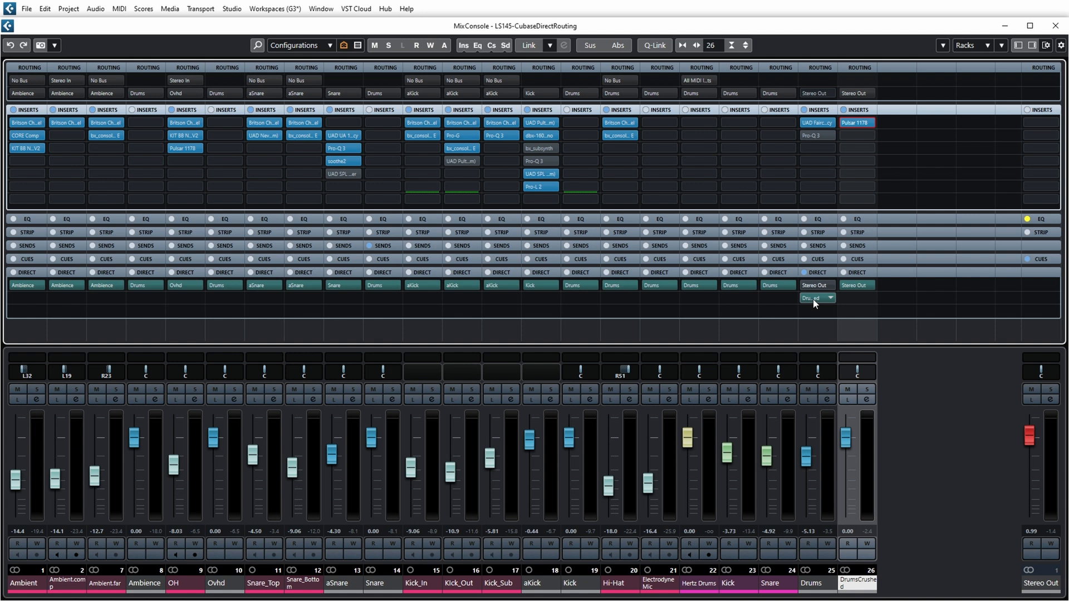
left_click(817, 285)
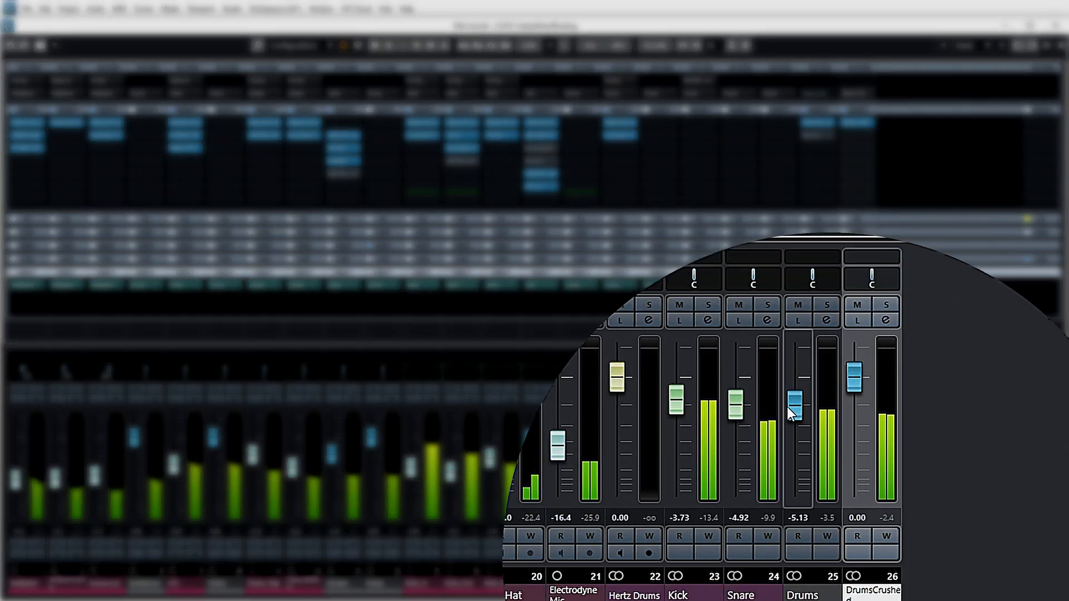
left_click_drag(796, 406, 796, 470)
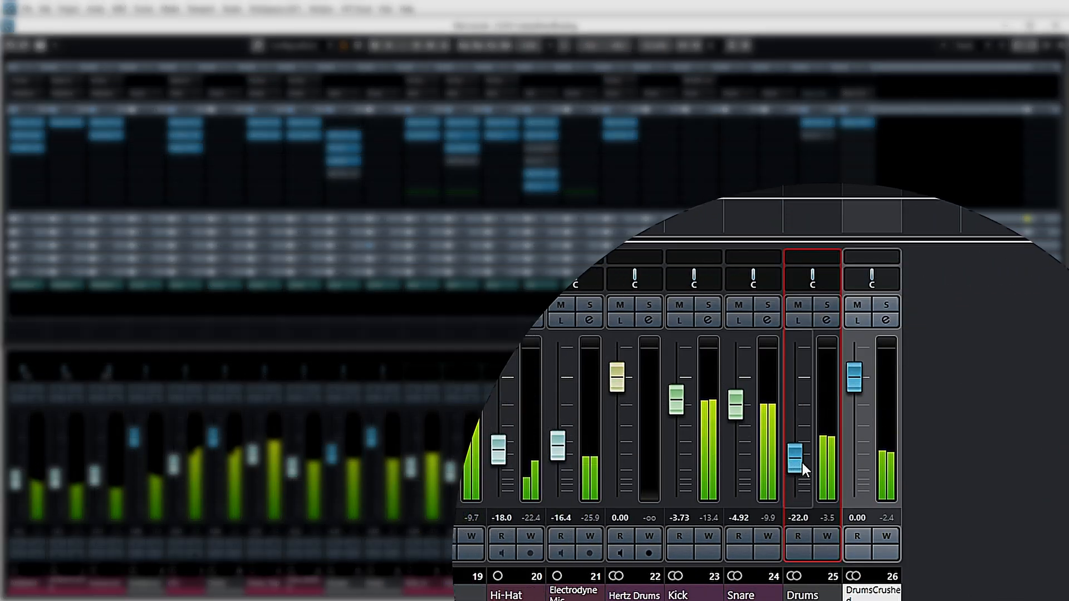
left_click_drag(798, 466, 797, 409)
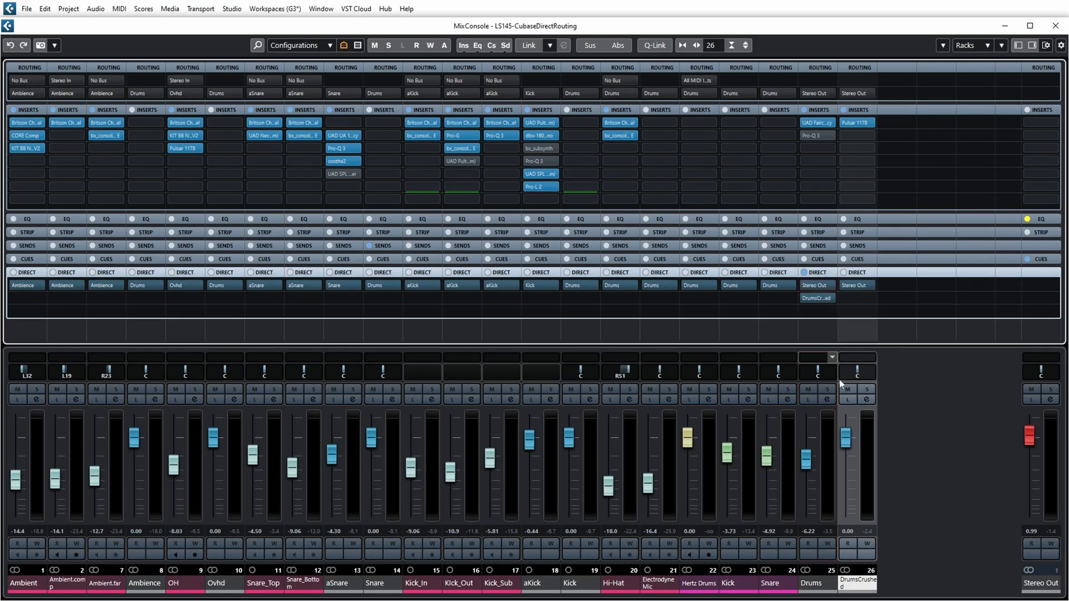
Pull the DrumsCrushed fader fully down, then bring it back up to about -5.59 dB
left_click_drag(846, 433, 847, 528)
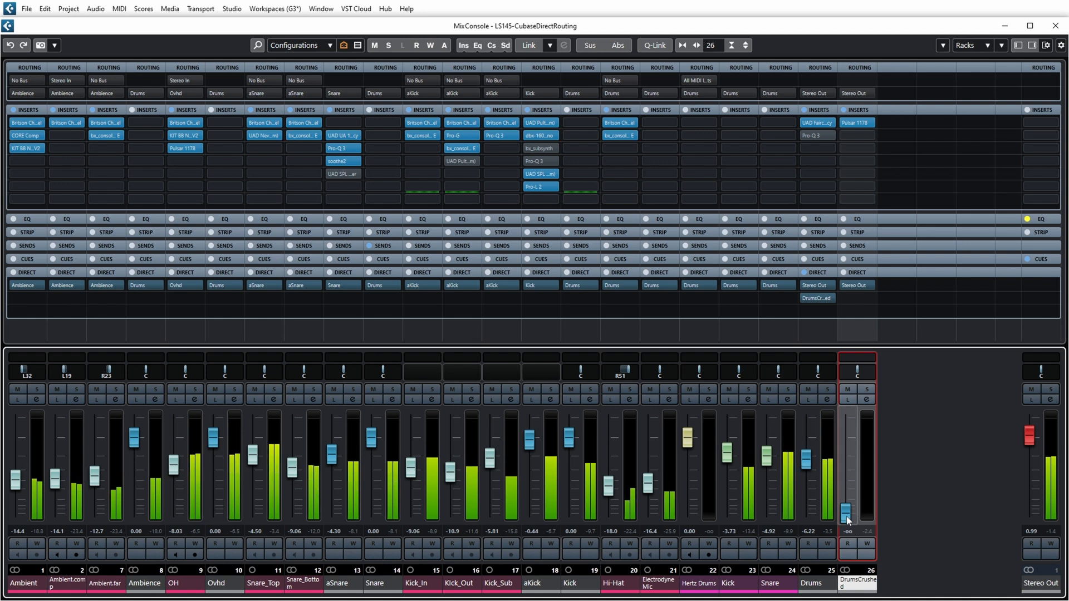
left_click_drag(847, 521, 843, 486)
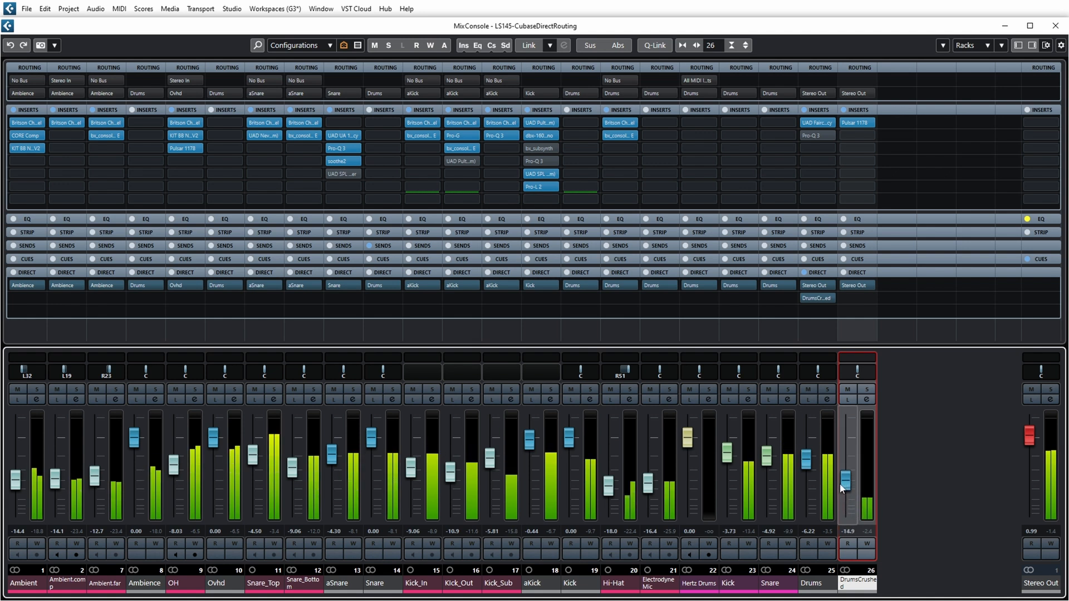
left_click_drag(846, 488, 845, 468)
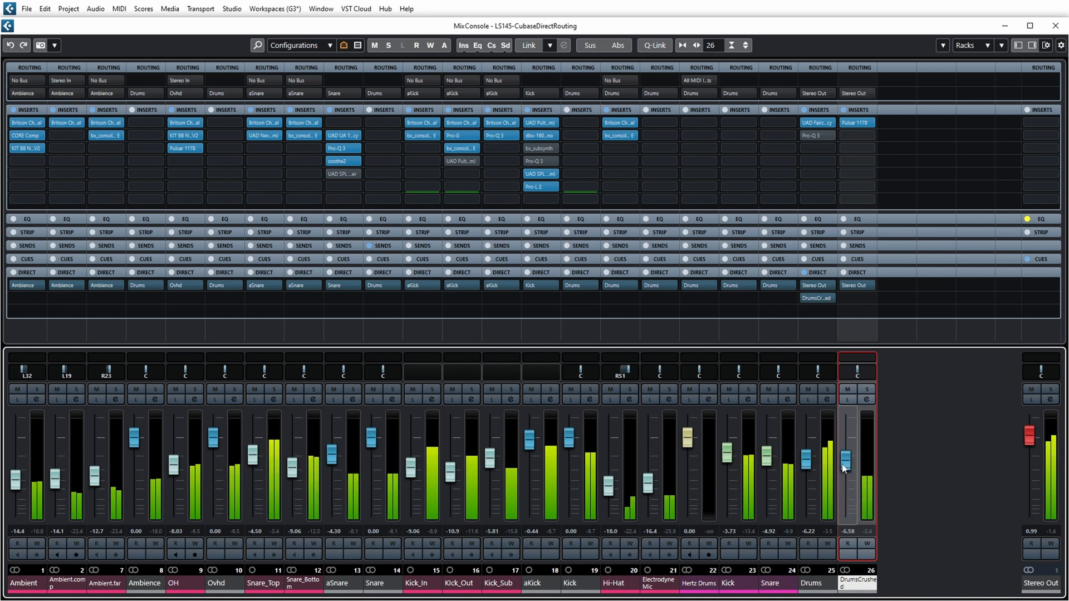
left_click_drag(843, 469, 843, 463)
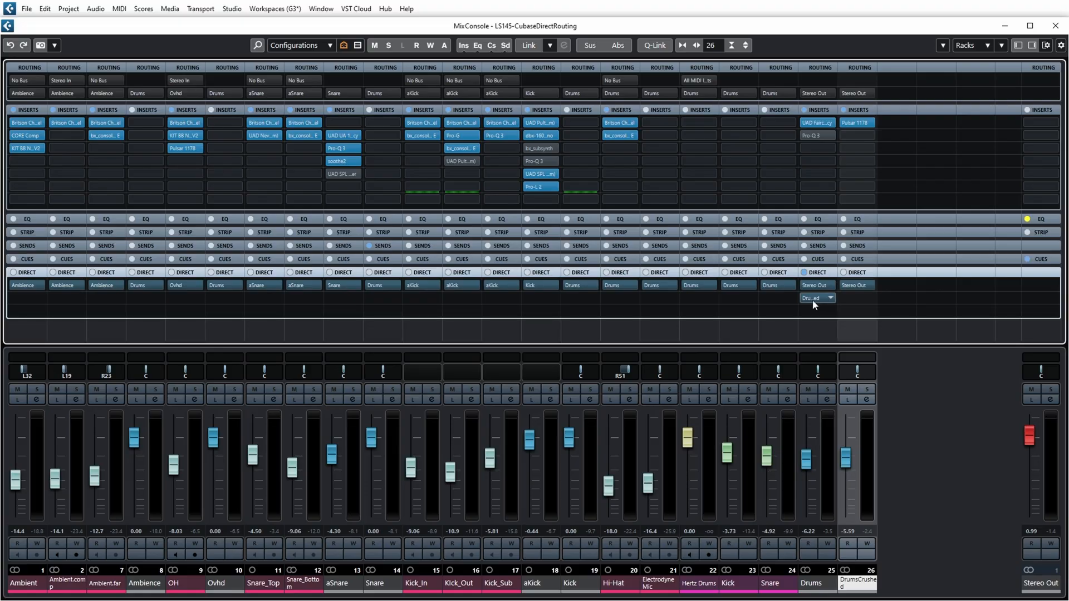
Show the Sends rack and set the Drums send to DrumsCrushed at about -3.29 dB
left_click(817, 299)
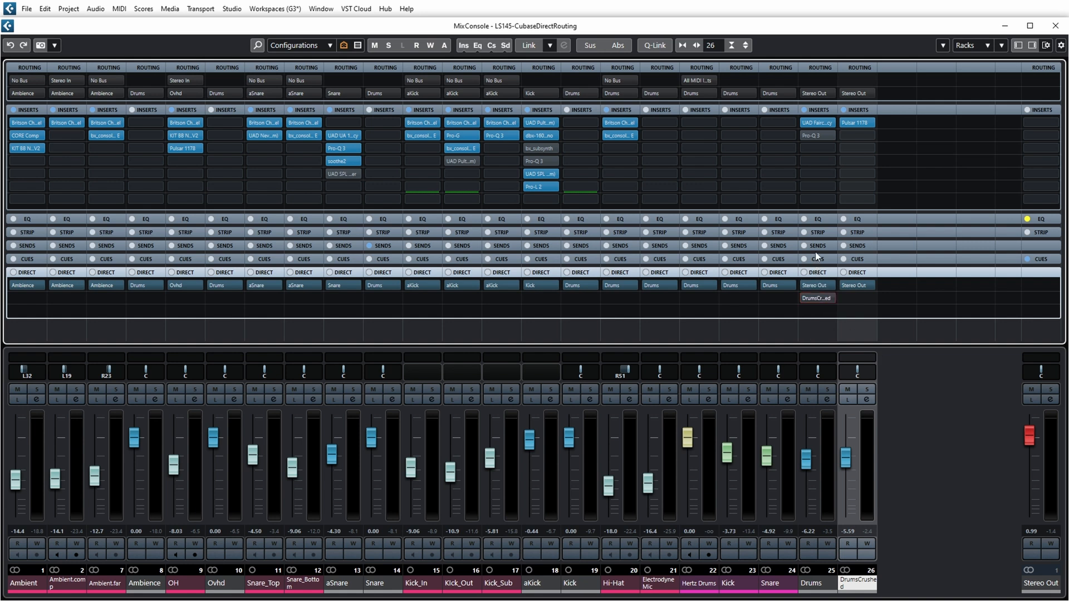
left_click(817, 285)
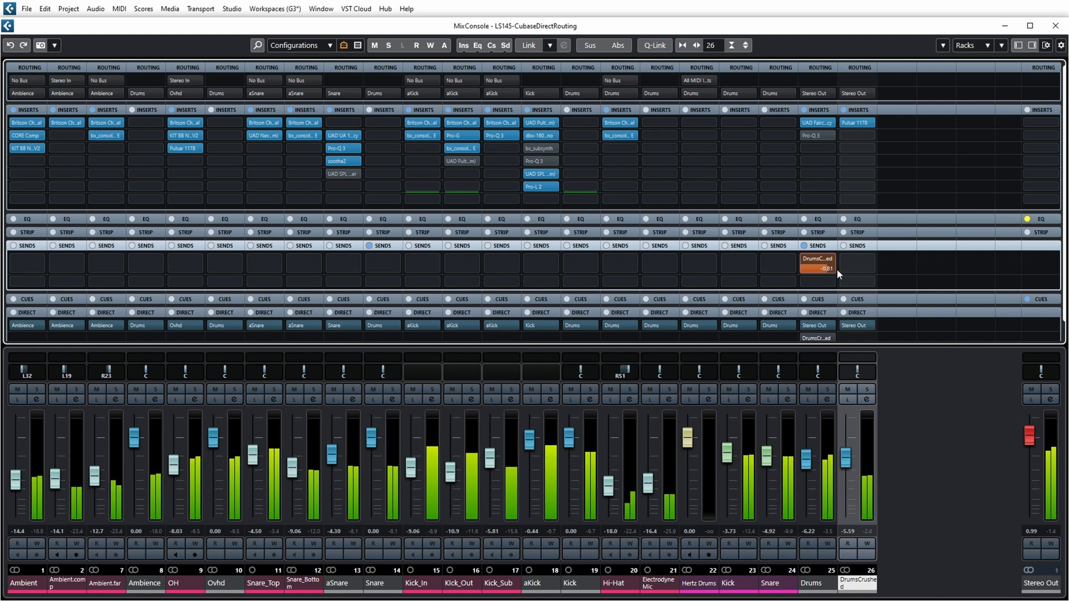
left_click_drag(835, 269, 836, 277)
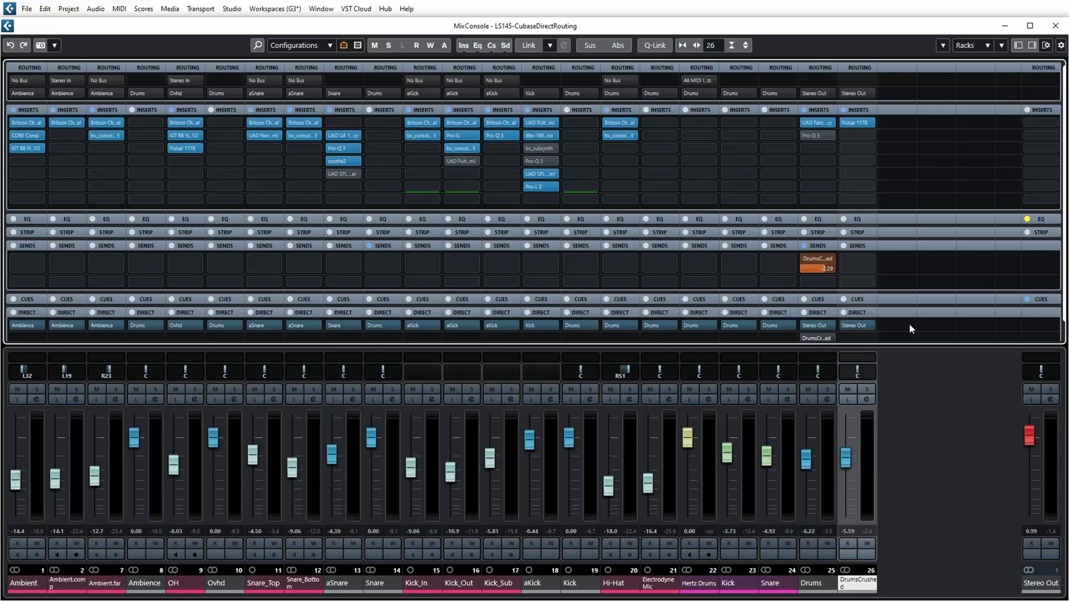
mouse_move(867, 104)
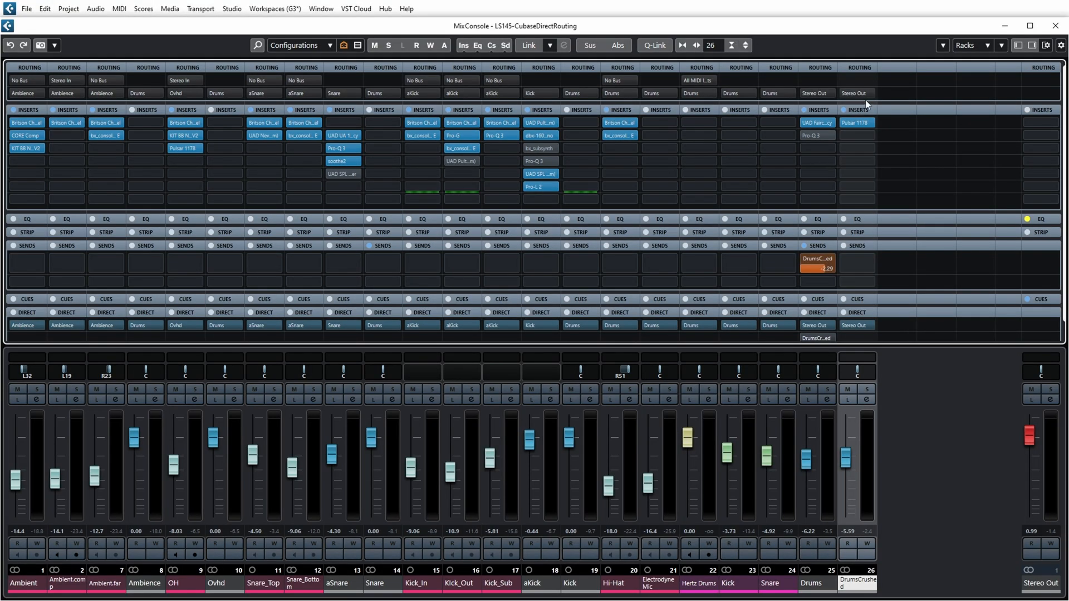
left_click(859, 94)
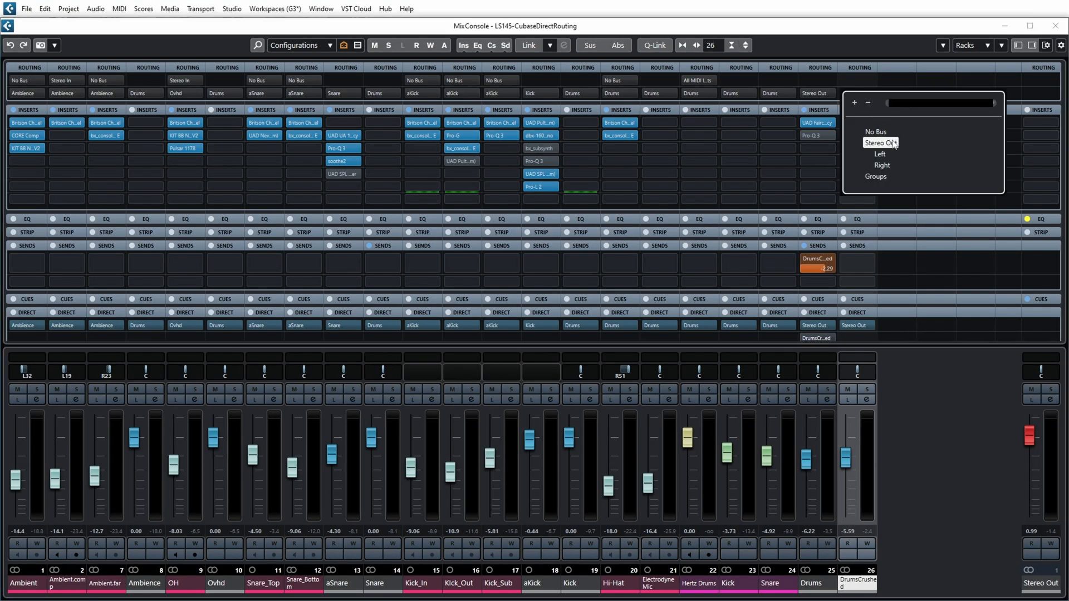